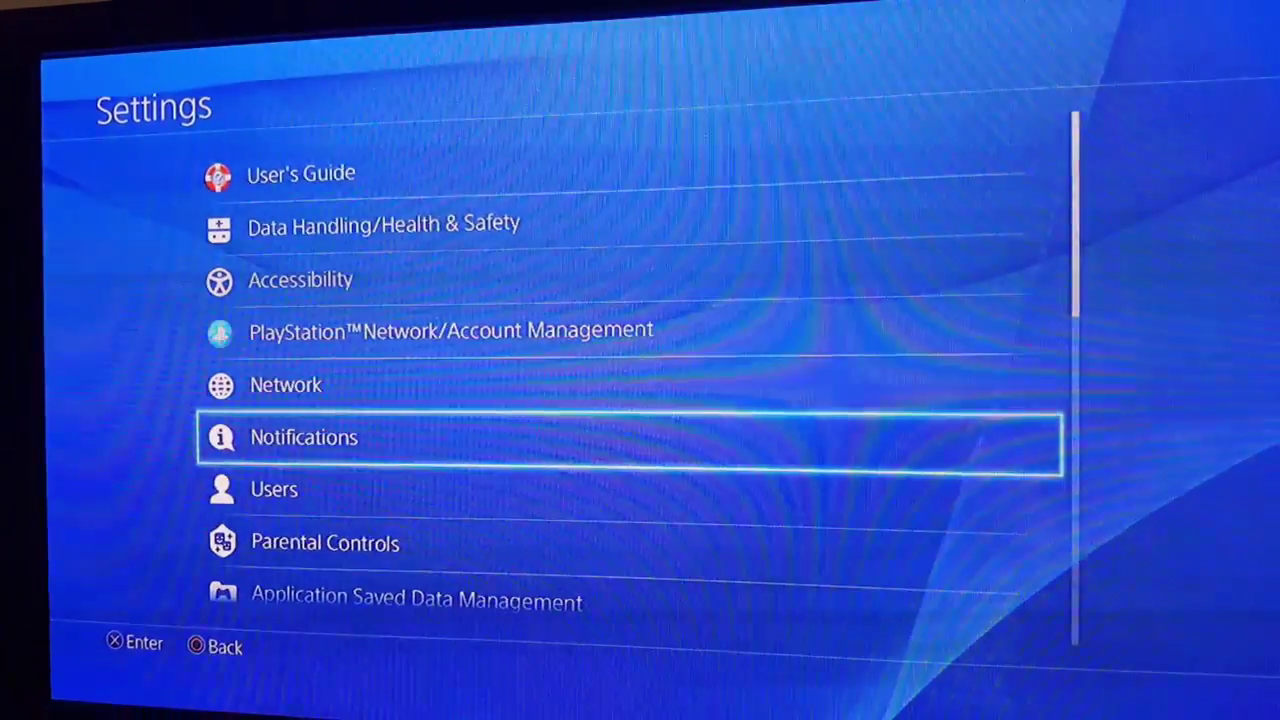
# Go into Network settings and start Set Up Internet Connection
pyautogui.press('Up')
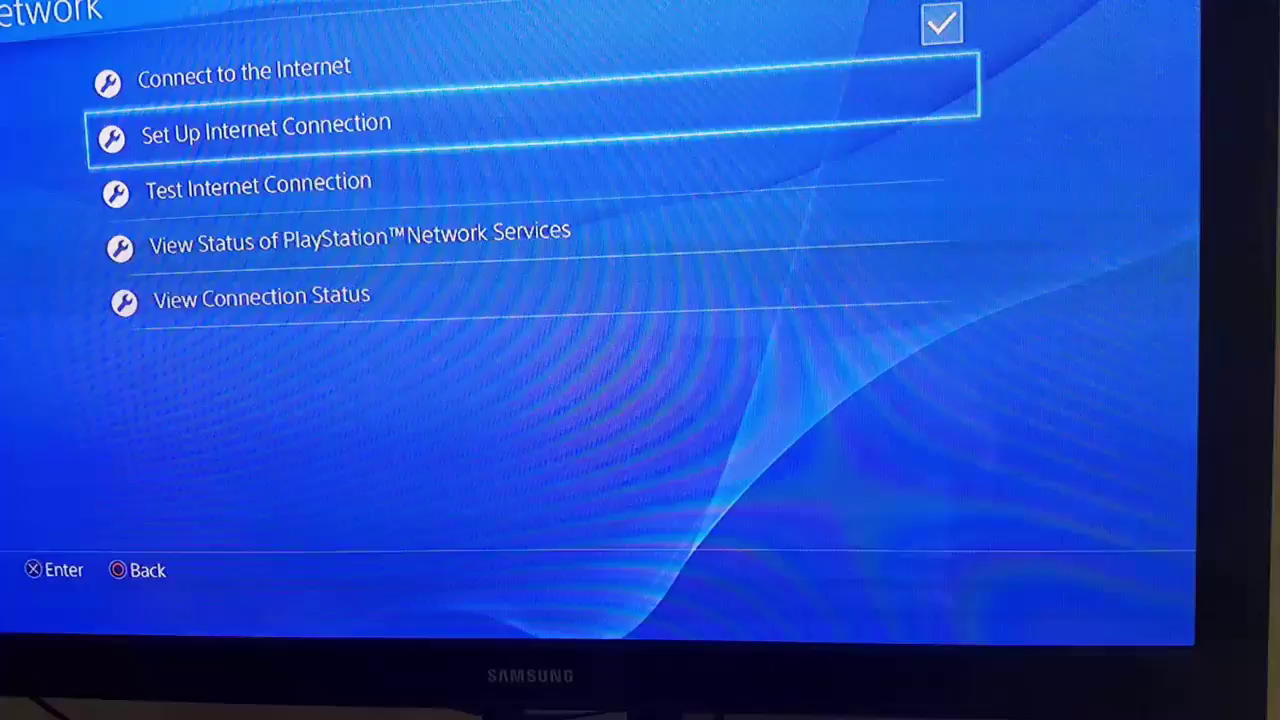
pyautogui.press('Down')
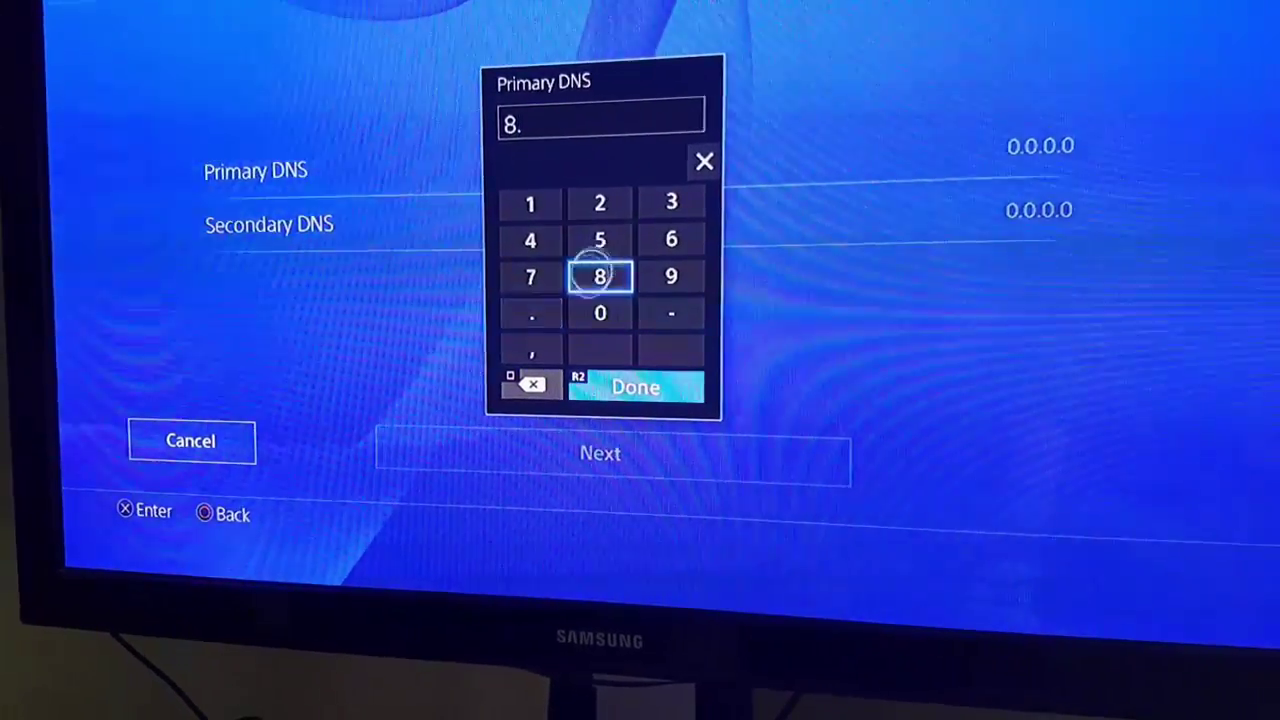
# Finish entering 8.8.8.8 as the Primary DNS and confirm it
pyautogui.click(602, 276)
pyautogui.write('8.8.8')
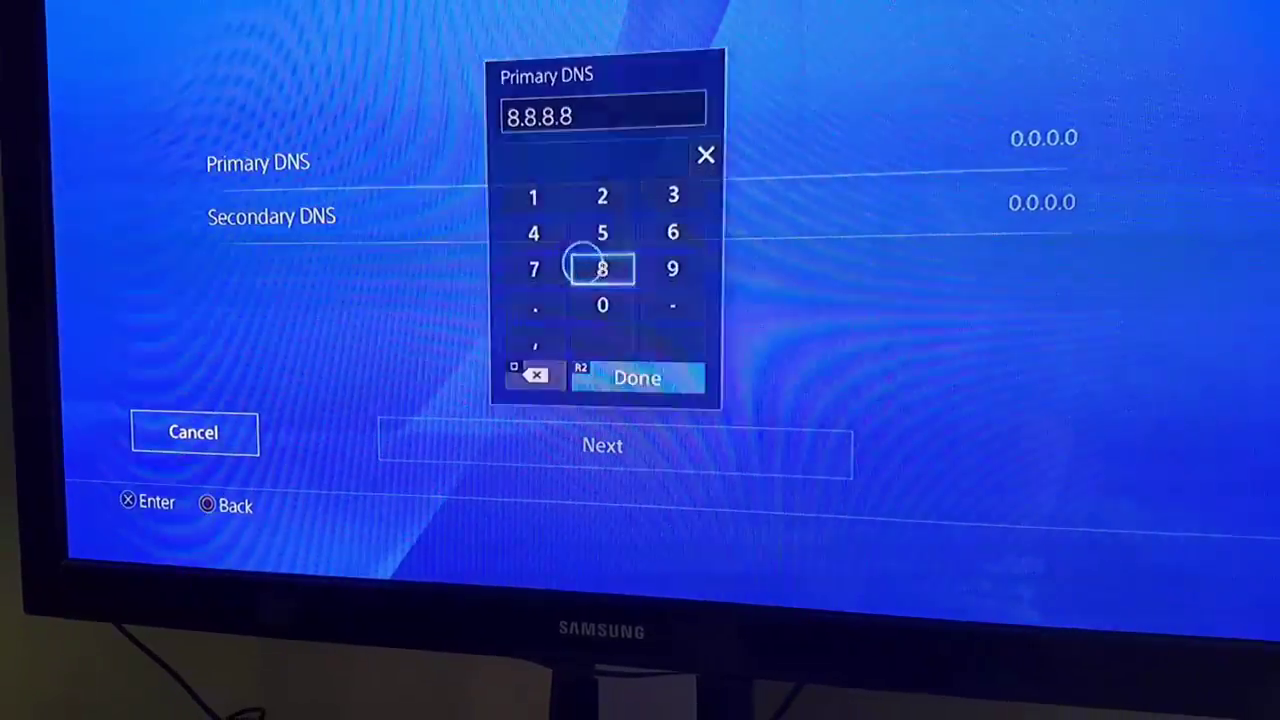
pyautogui.click(636, 378)
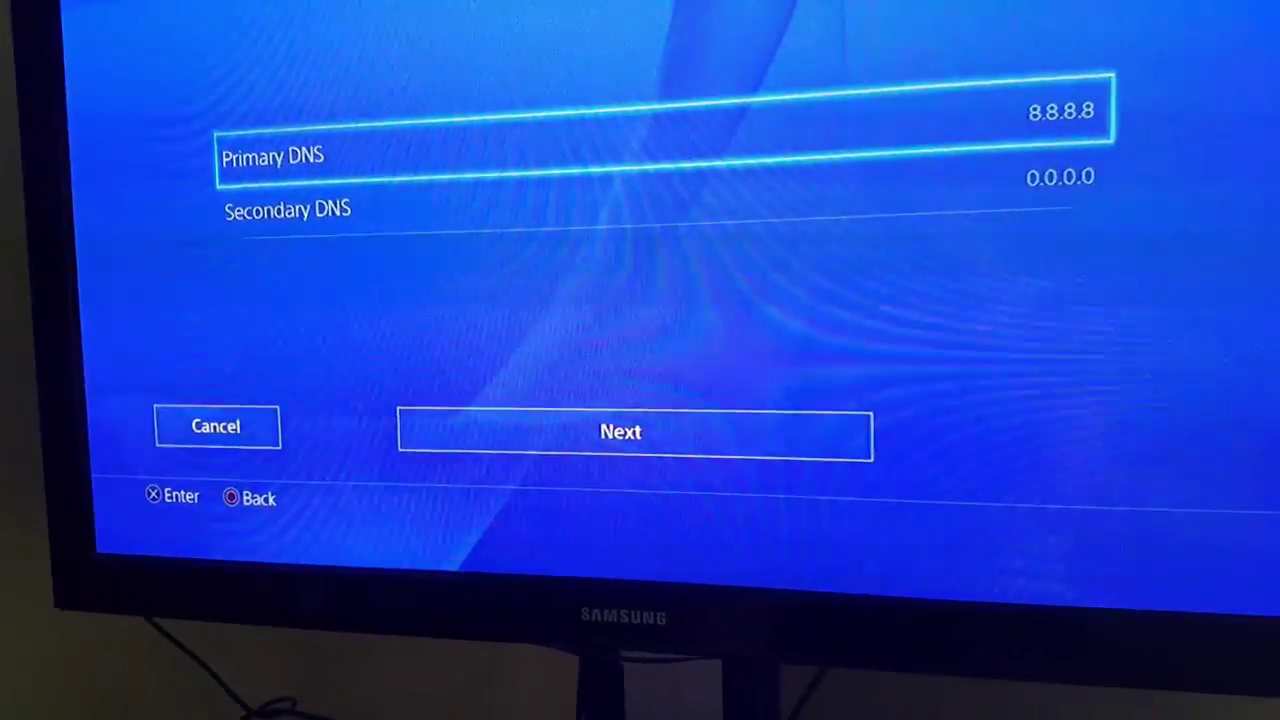